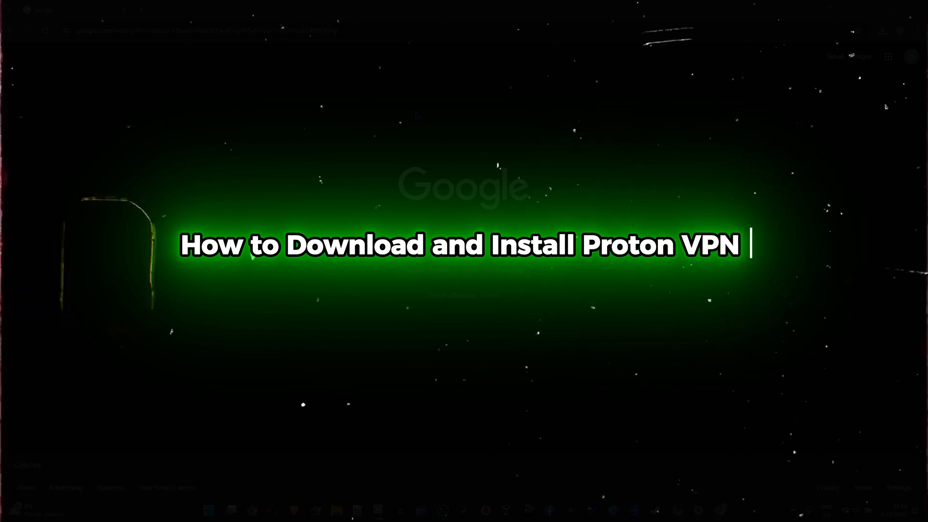
- Search Google for 'protonvpn' and scroll down to the official Proton VPN result
{"action": "type", "text": "on your Windows 10 or 11 pc"}
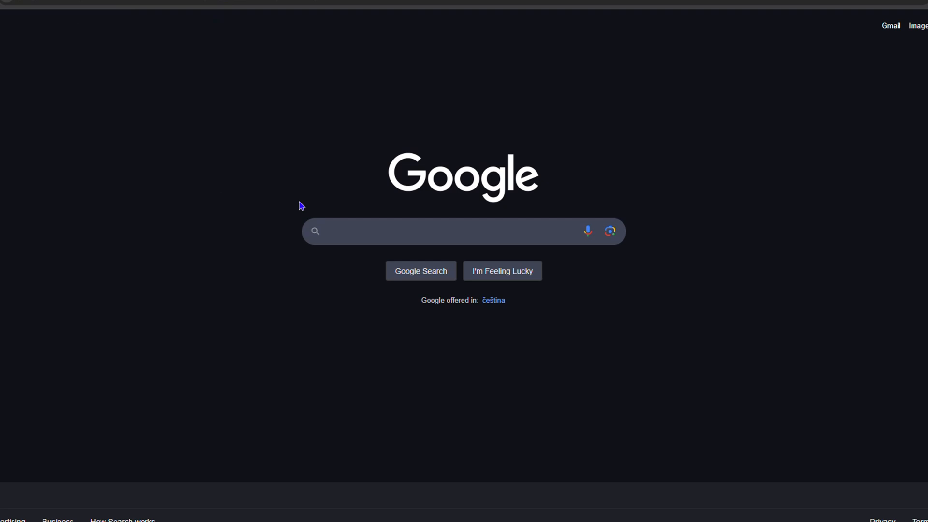
{"action": "left_click", "coordinate": [450, 231]}
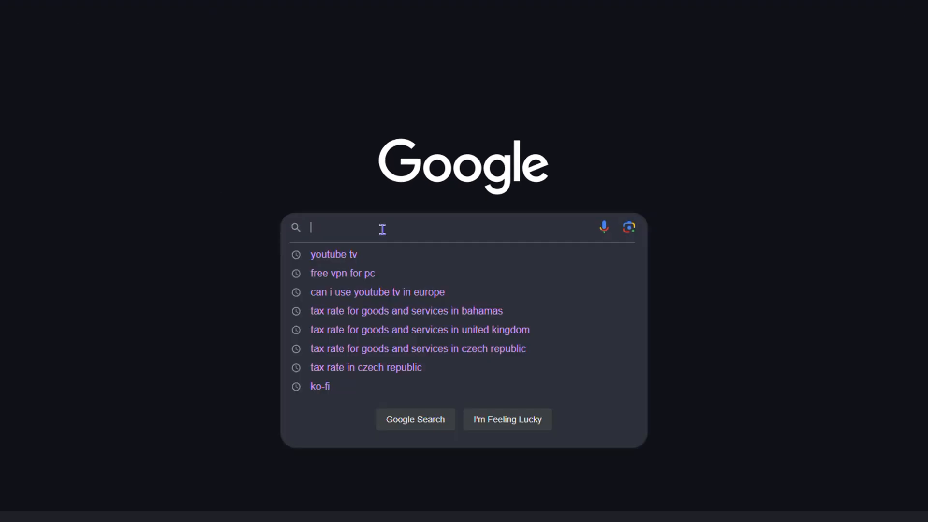
{"action": "type", "text": "prot"}
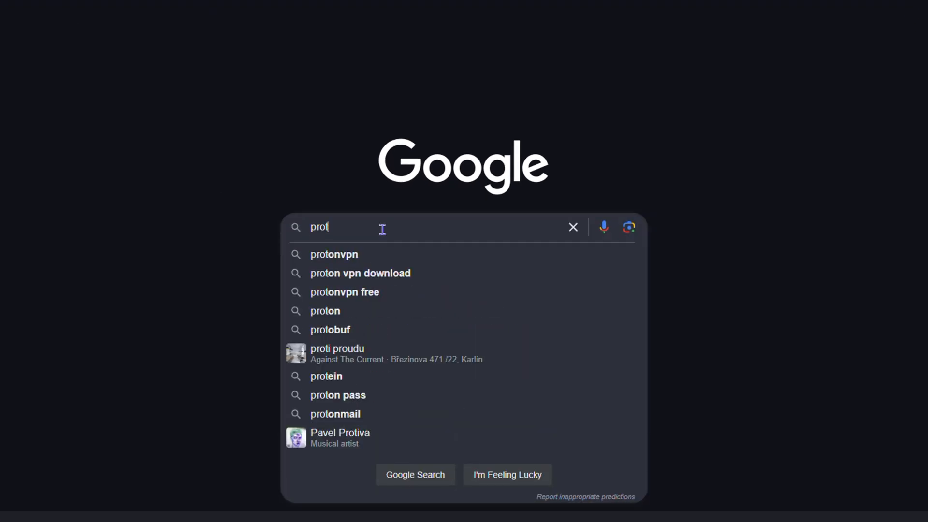
{"action": "left_click", "coordinate": [333, 255]}
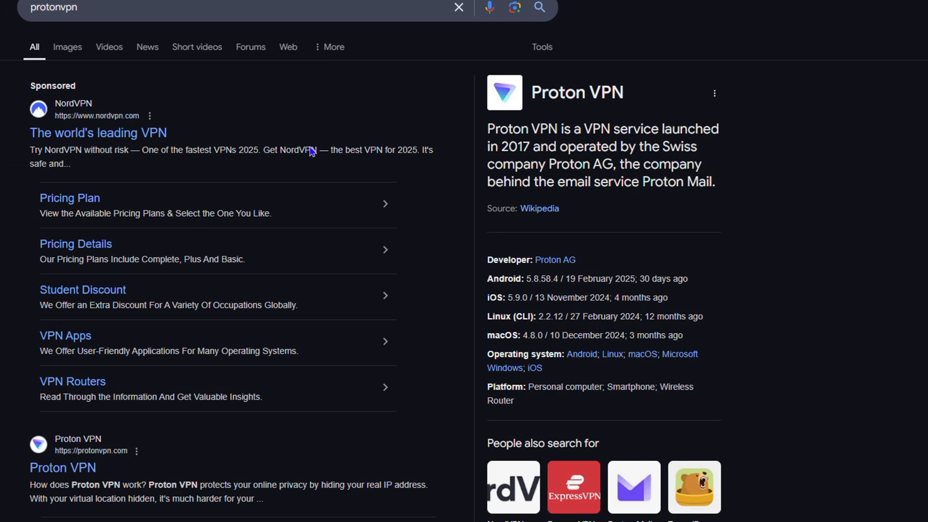
{"action": "scroll", "scroll_direction": "down", "scroll_amount": 3}
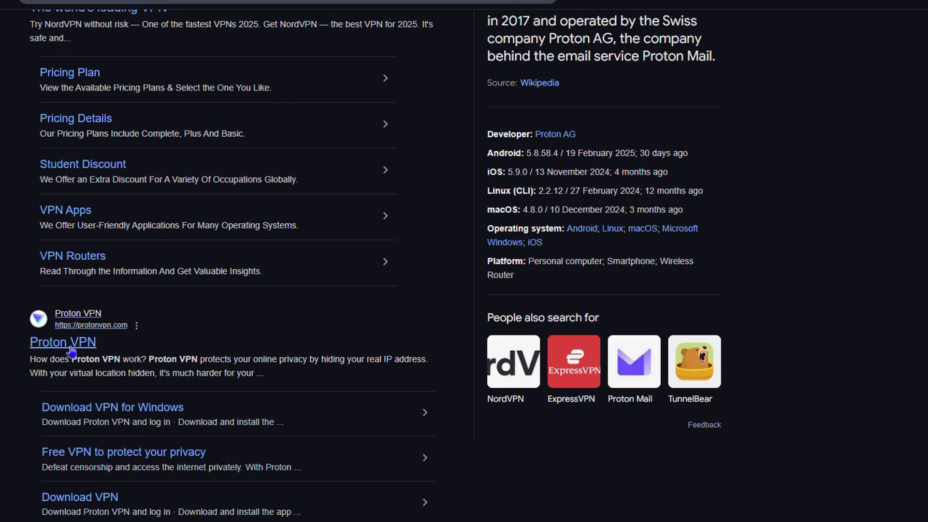
- Open the protonvpn.com home page and scroll through its VPN feature overview
{"action": "left_click", "coordinate": [63, 342]}
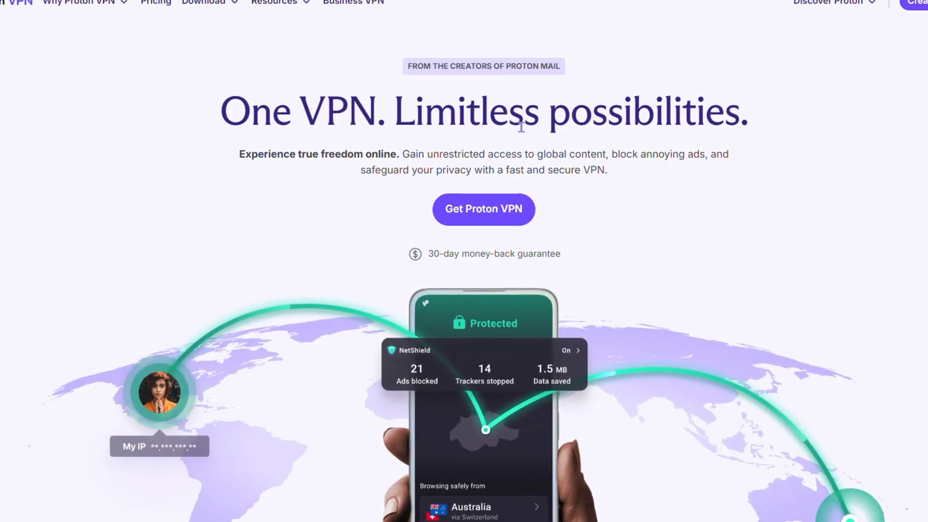
{"action": "scroll", "scroll_direction": "down", "scroll_amount": 3}
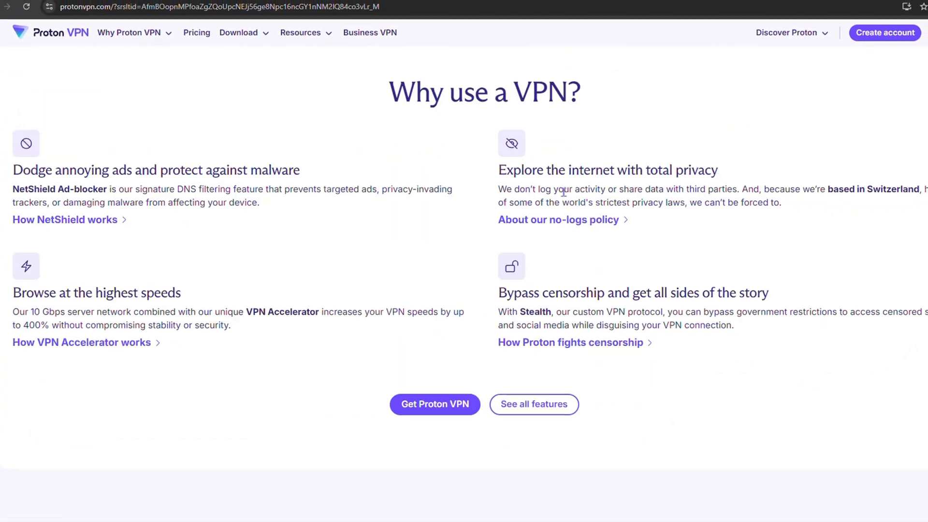
{"action": "scroll", "scroll_direction": "down", "scroll_amount": 3}
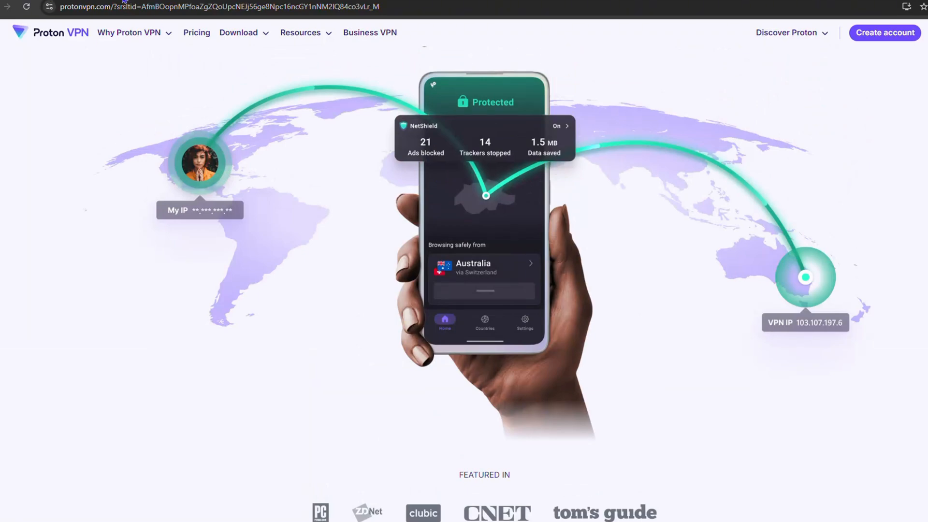
{"action": "scroll", "scroll_direction": "down", "scroll_amount": 3}
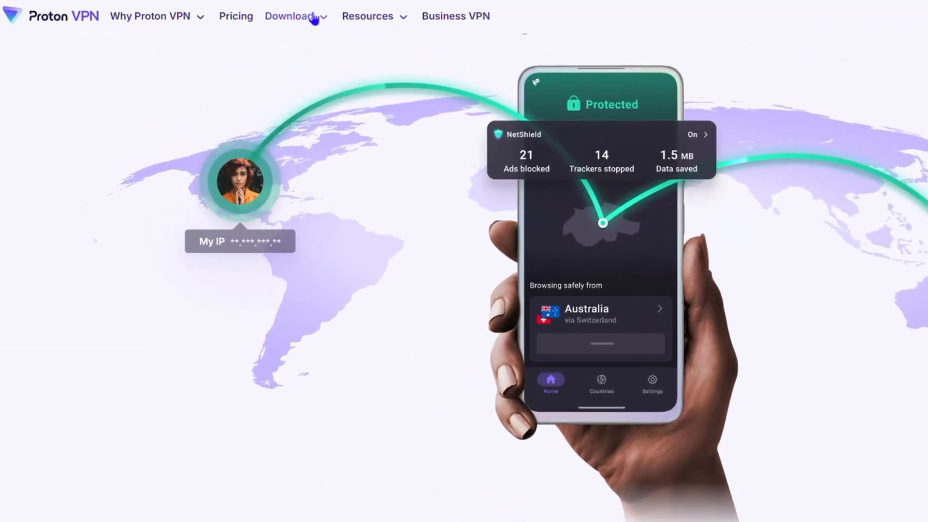
- Go to the Windows app download page via the header's Download menu
{"action": "left_click", "coordinate": [290, 16]}
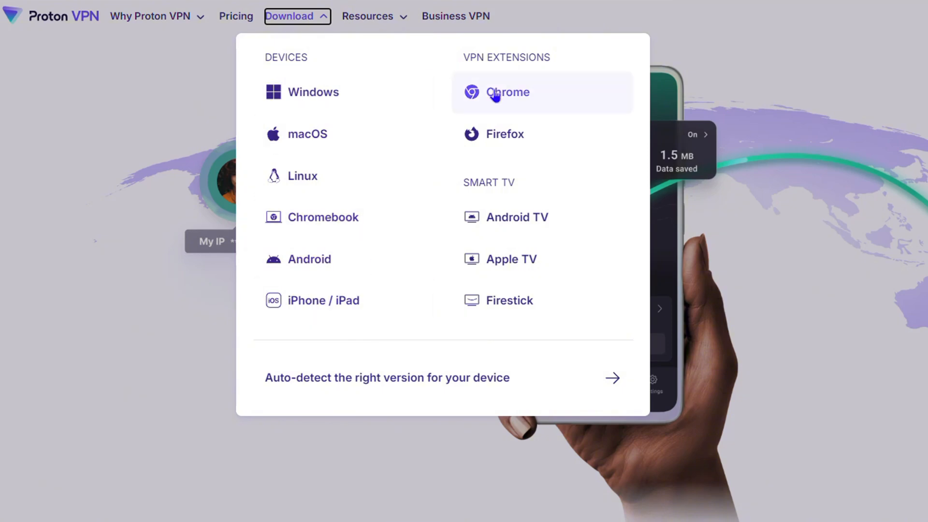
{"action": "mouse_move", "coordinate": [494, 96]}
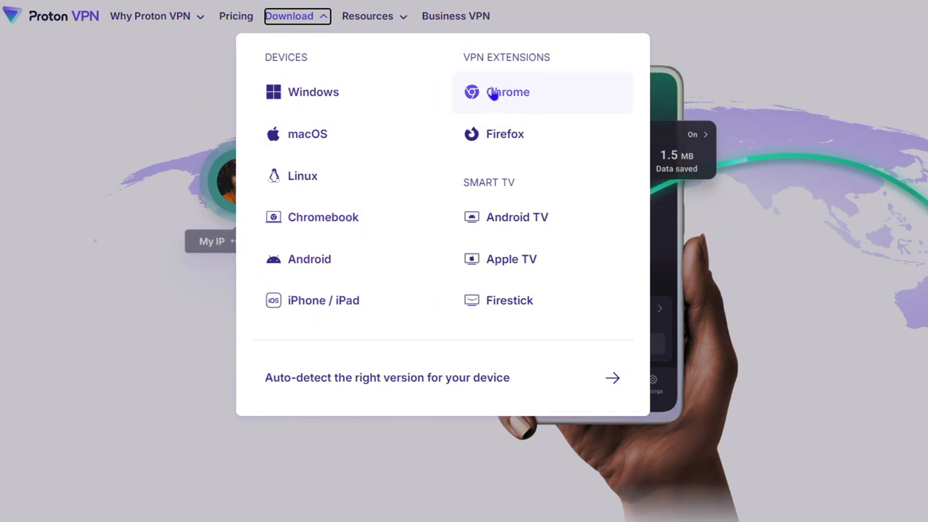
{"action": "mouse_move", "coordinate": [536, 238]}
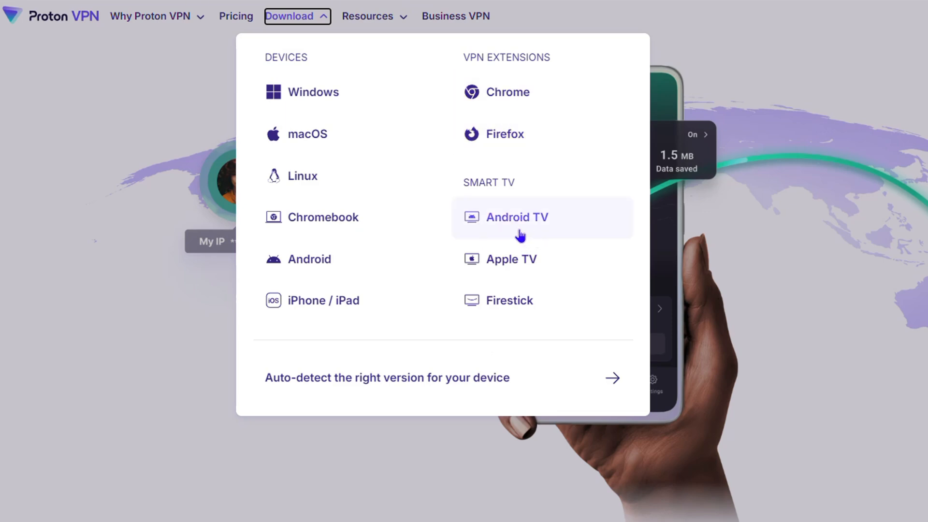
{"action": "mouse_move", "coordinate": [350, 315]}
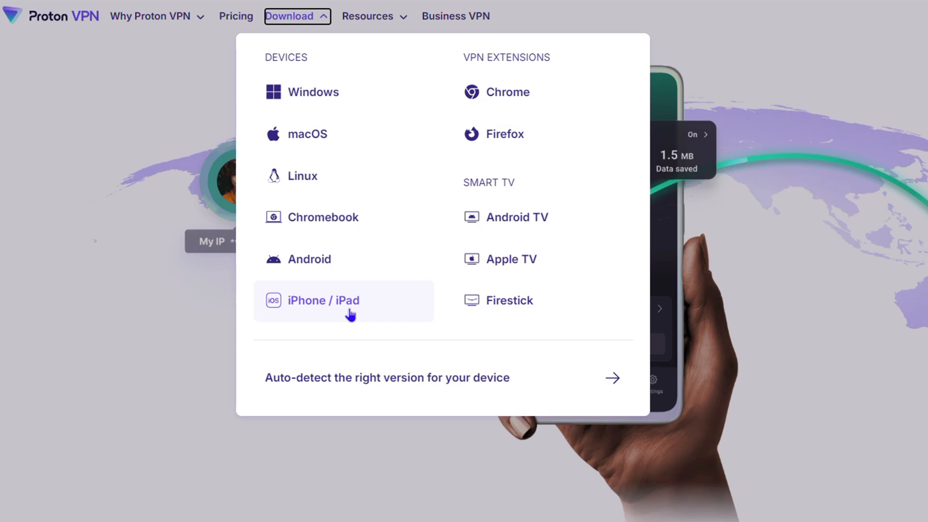
{"action": "mouse_move", "coordinate": [301, 176]}
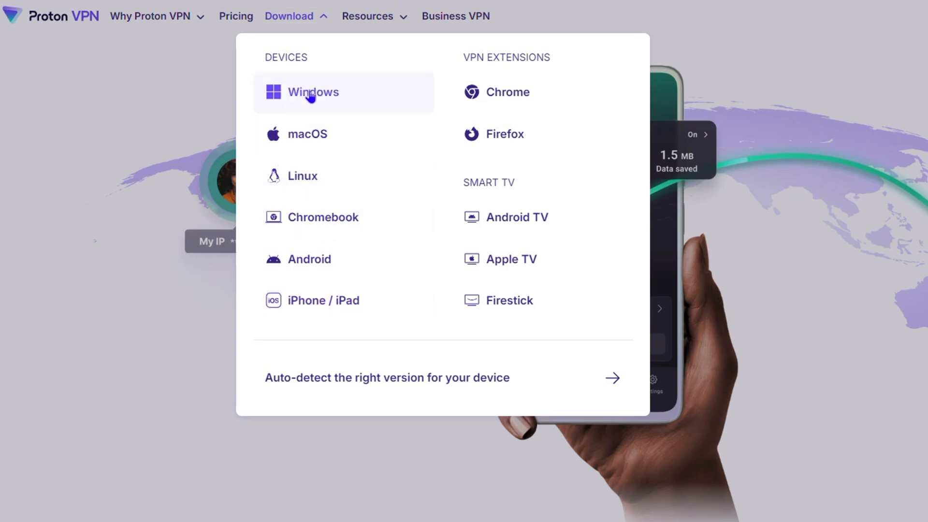
{"action": "left_click", "coordinate": [312, 92]}
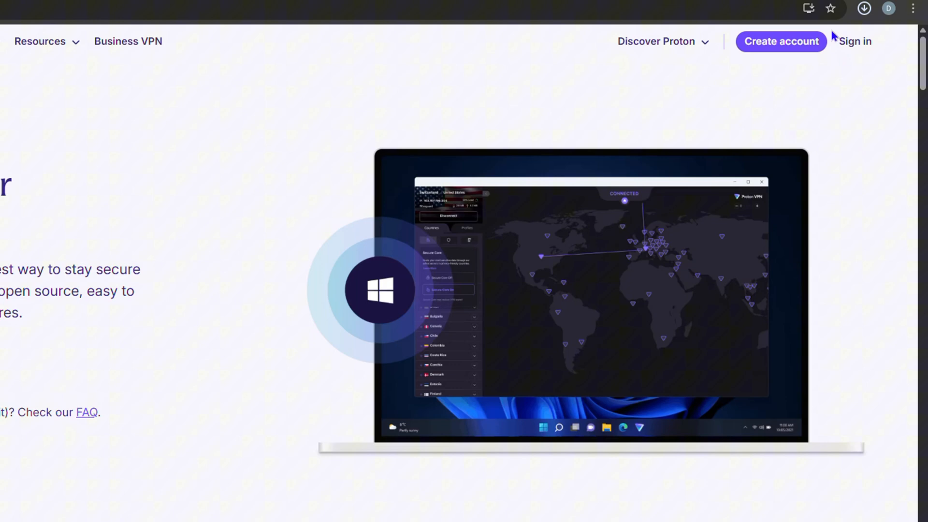
- Launch the downloaded Proton VPN installer with English as the setup language
{"action": "left_click", "coordinate": [864, 8]}
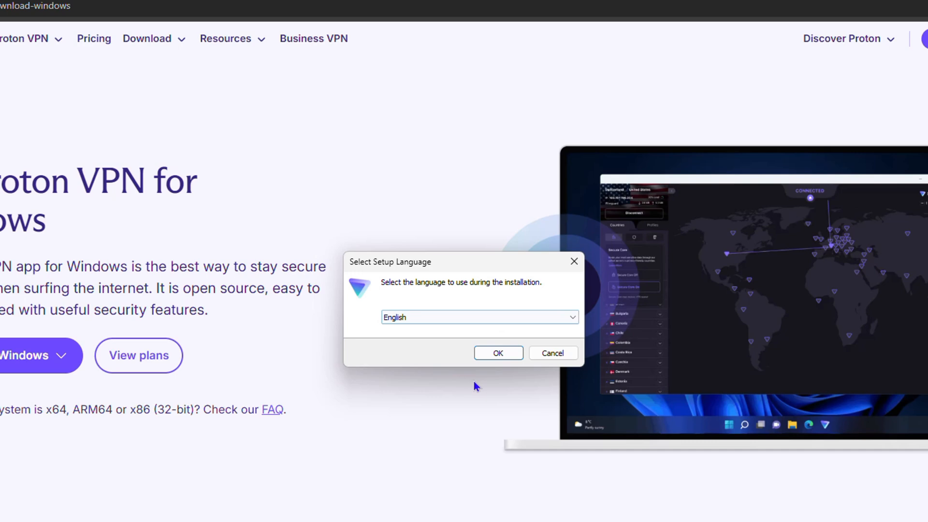
{"action": "left_click", "coordinate": [498, 353]}
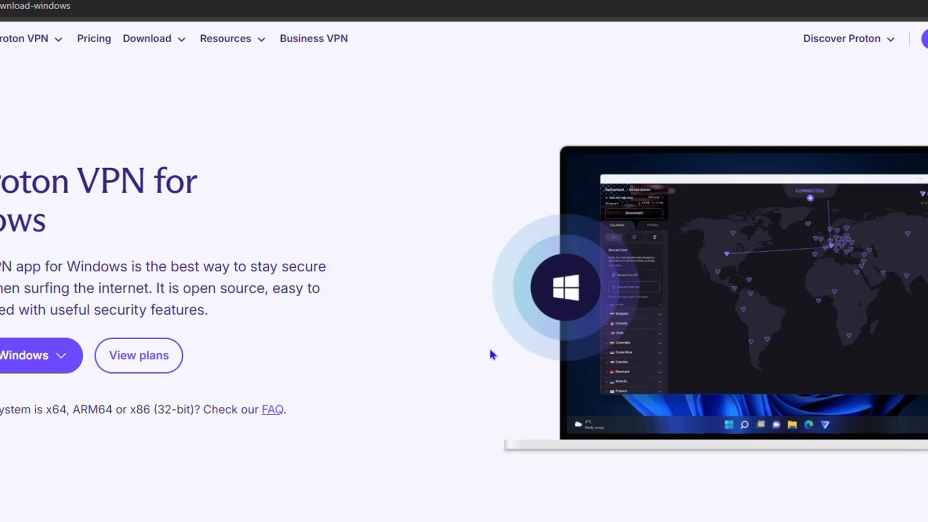
{"action": "mouse_move", "coordinate": [532, 364]}
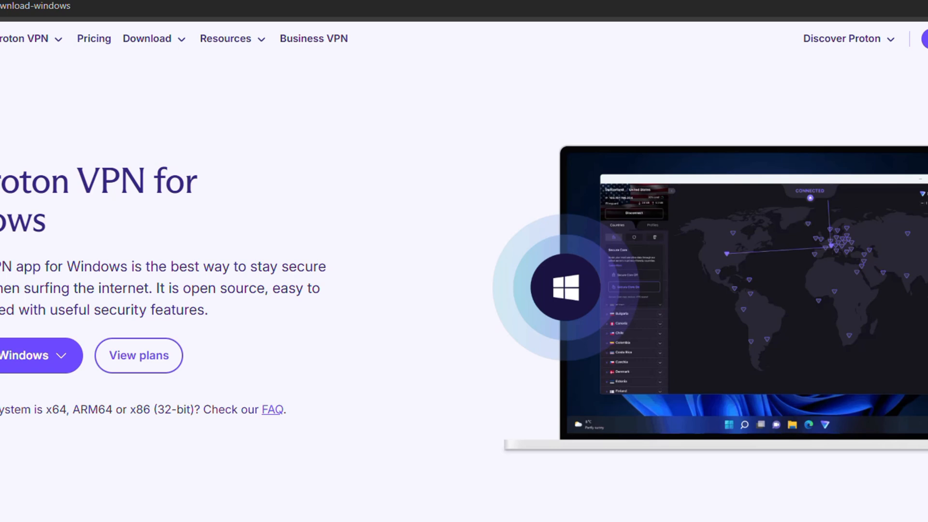
{"action": "mouse_move", "coordinate": [569, 303]}
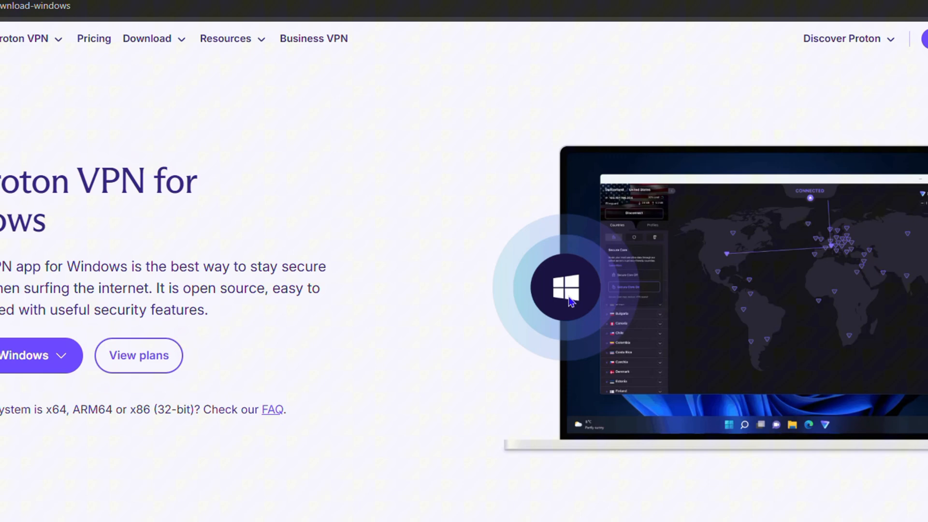
{"action": "mouse_move", "coordinate": [583, 424]}
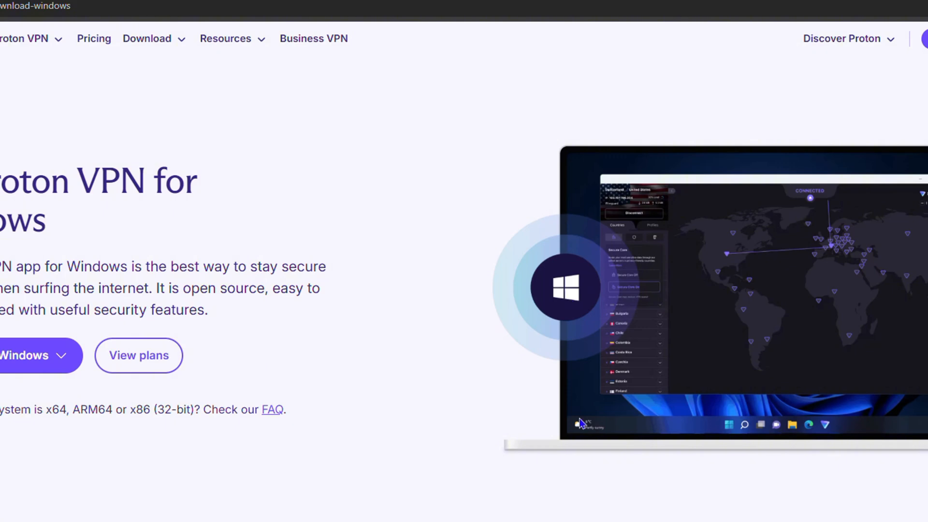
{"action": "mouse_move", "coordinate": [395, 6]}
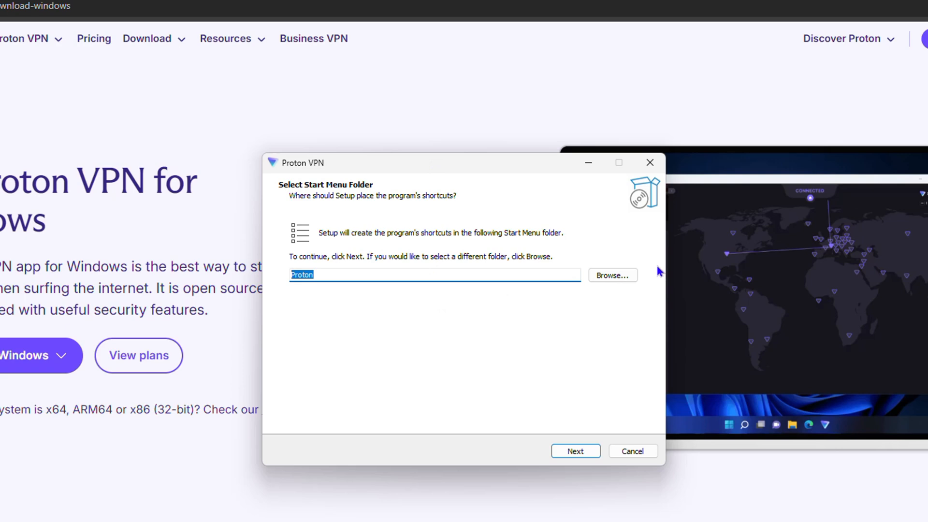
{"action": "mouse_move", "coordinate": [345, 321]}
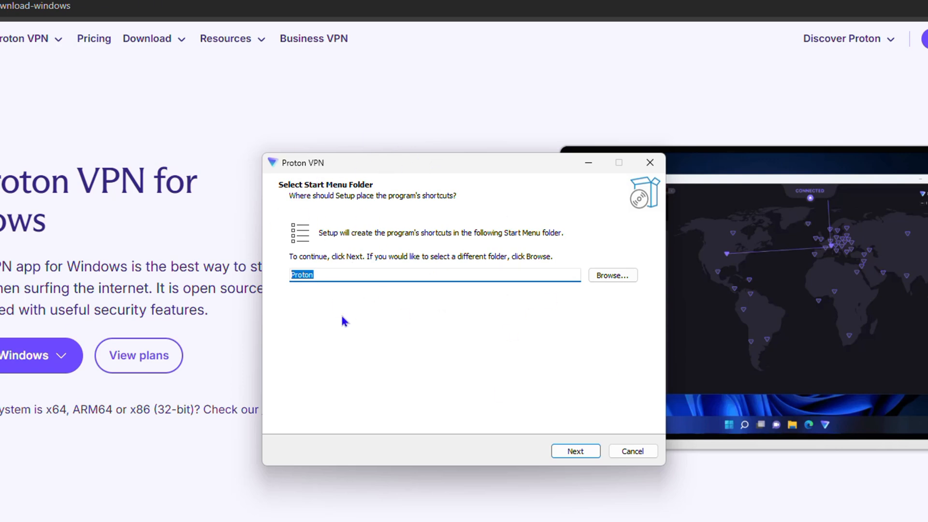
- Keep the default Proton Start Menu folder and uncheck the Proton Mail, Drive and Pass add-ons
{"action": "left_click", "coordinate": [575, 451]}
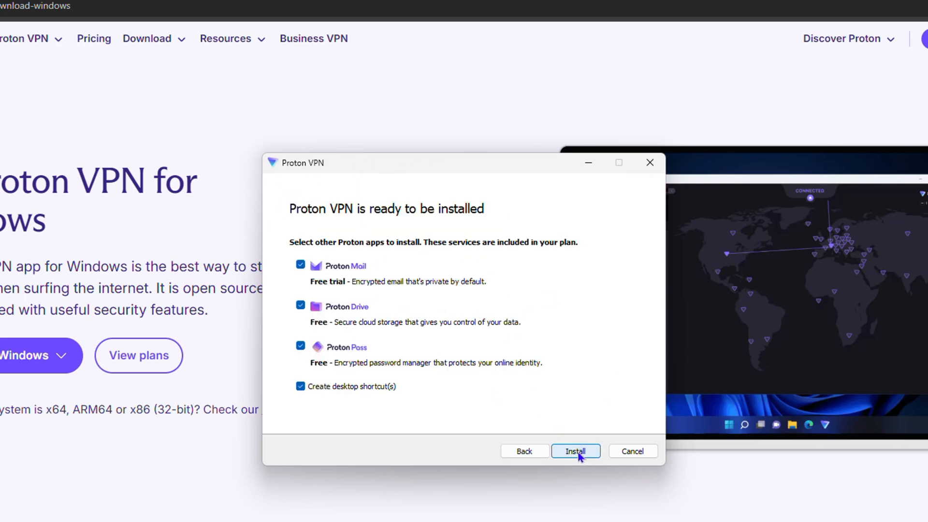
{"action": "mouse_move", "coordinate": [345, 432]}
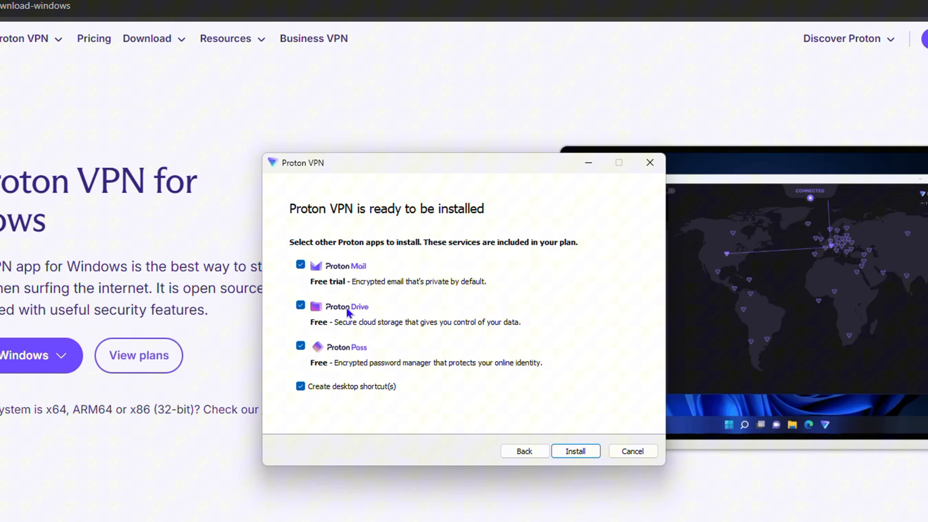
{"action": "mouse_move", "coordinate": [345, 288]}
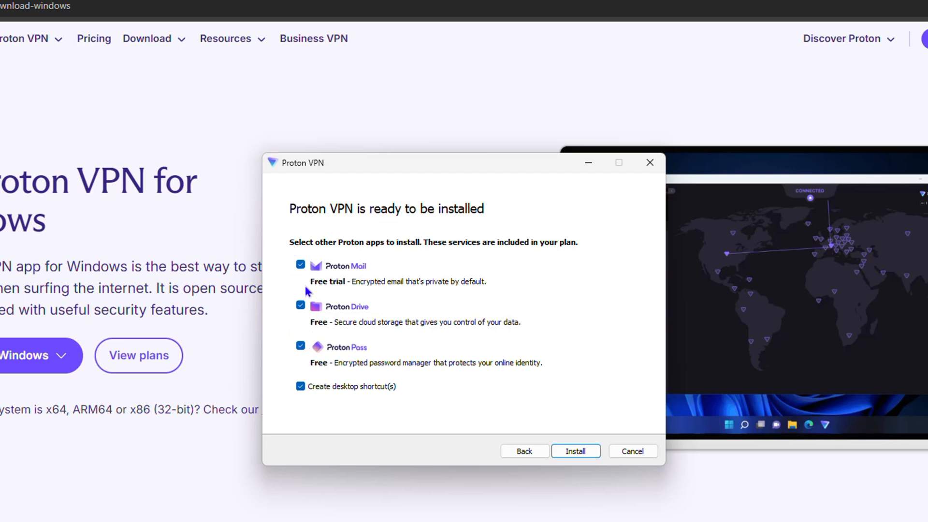
{"action": "mouse_move", "coordinate": [317, 348]}
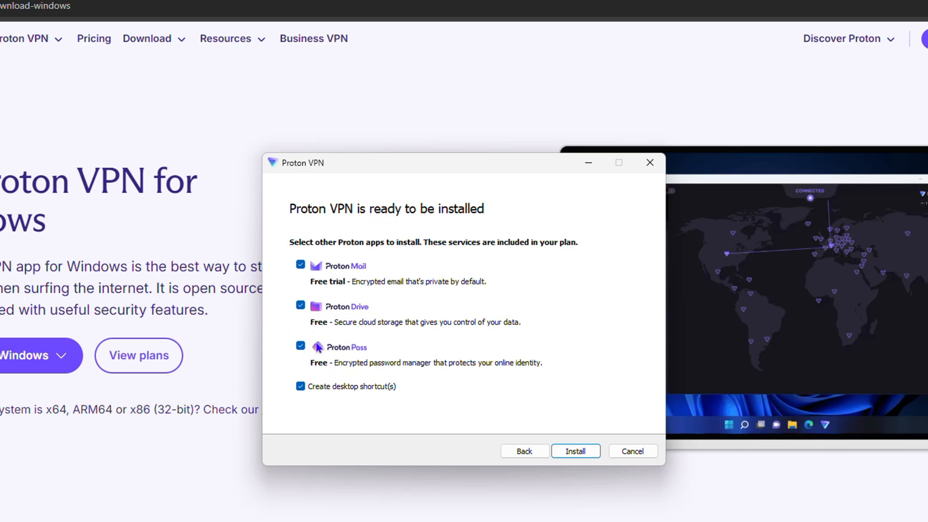
{"action": "mouse_move", "coordinate": [598, 501]}
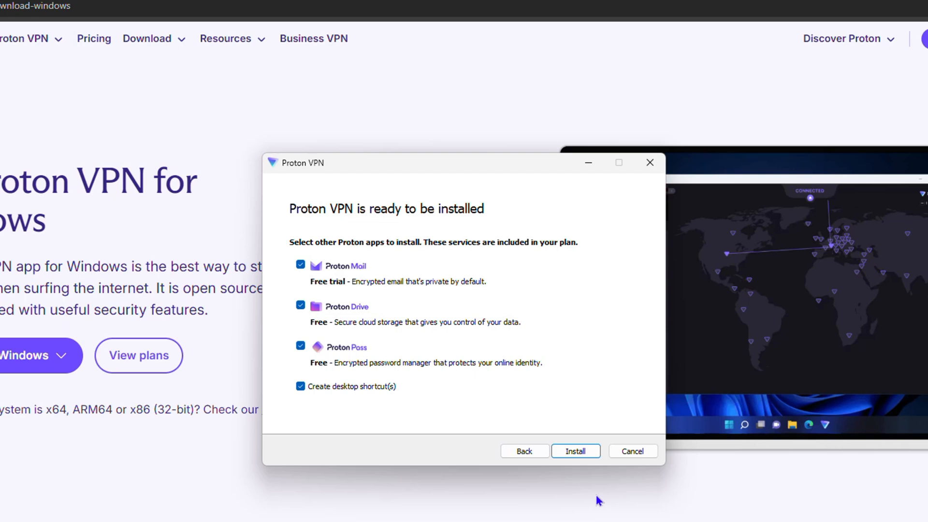
{"action": "mouse_move", "coordinate": [376, 260]}
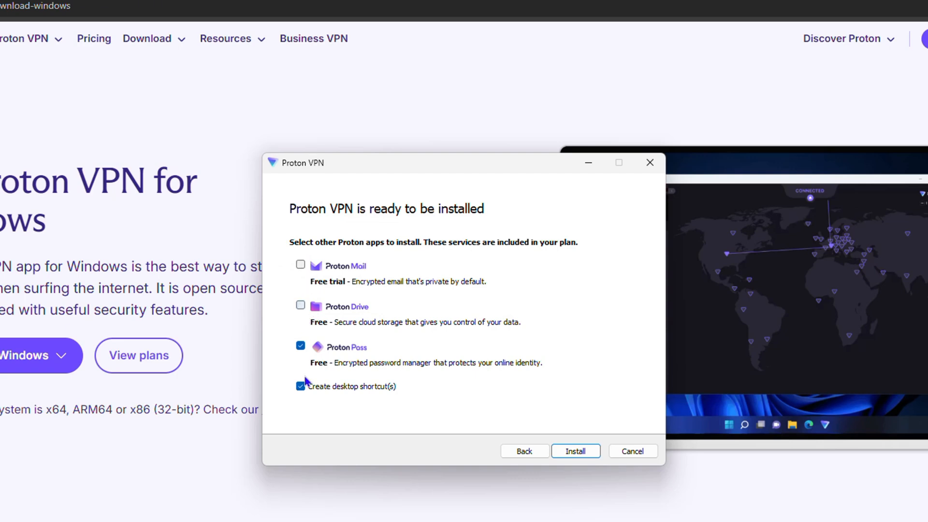
{"action": "left_click", "coordinate": [300, 346]}
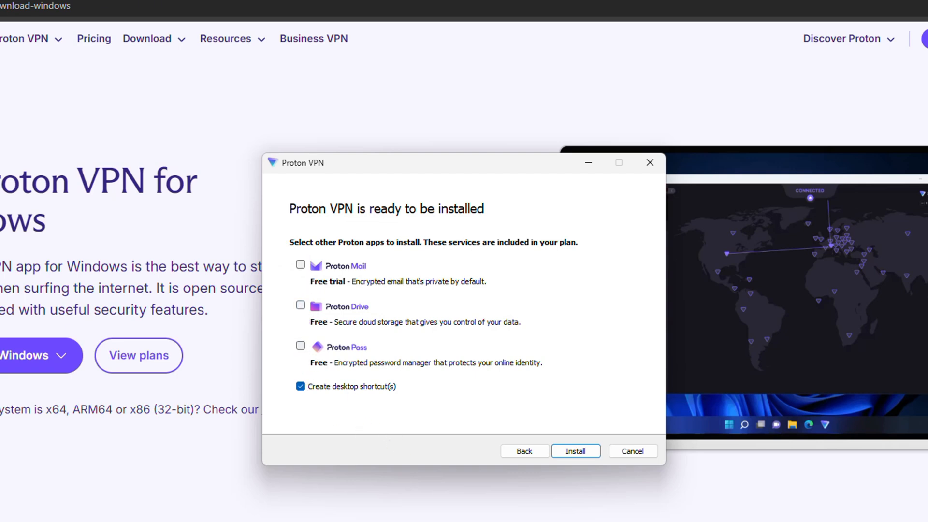
{"action": "mouse_move", "coordinate": [591, 451]}
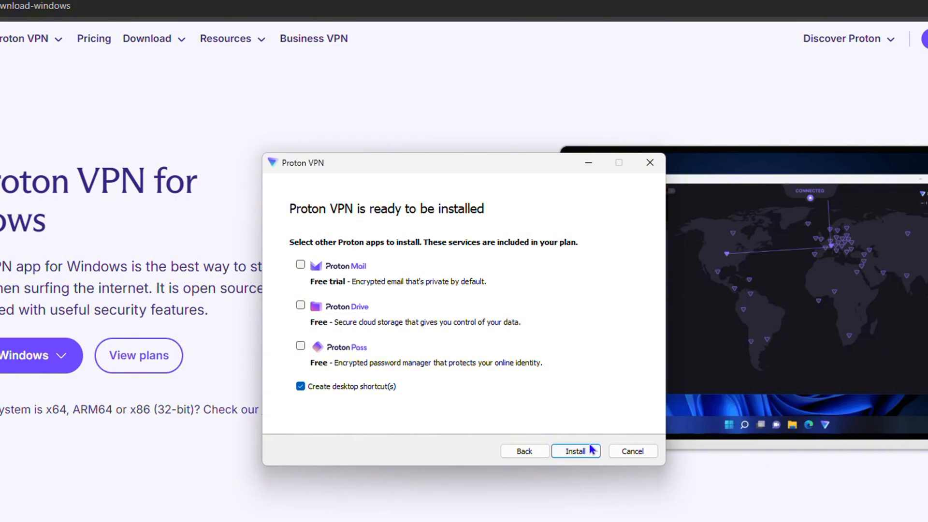
{"action": "mouse_move", "coordinate": [586, 466]}
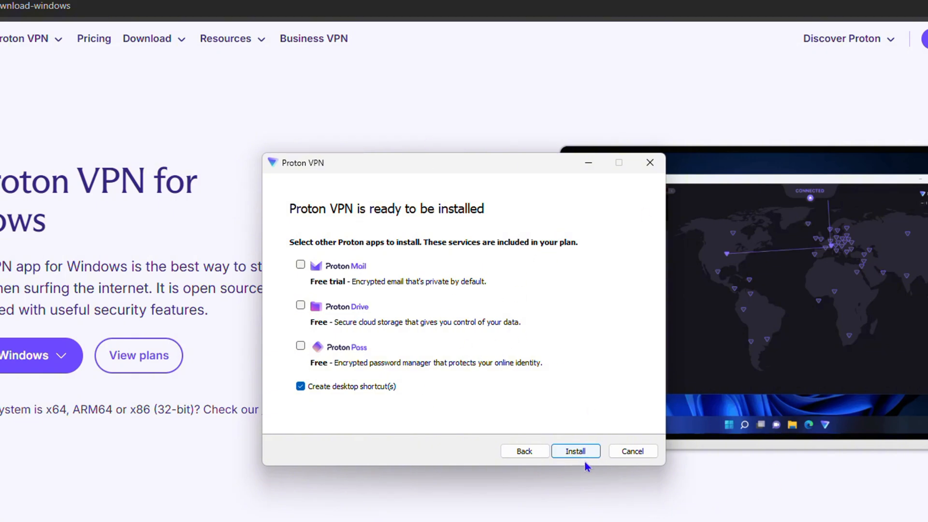
- Run the Proton VPN installation until the app's sign-in screen appears
{"action": "left_click", "coordinate": [574, 451]}
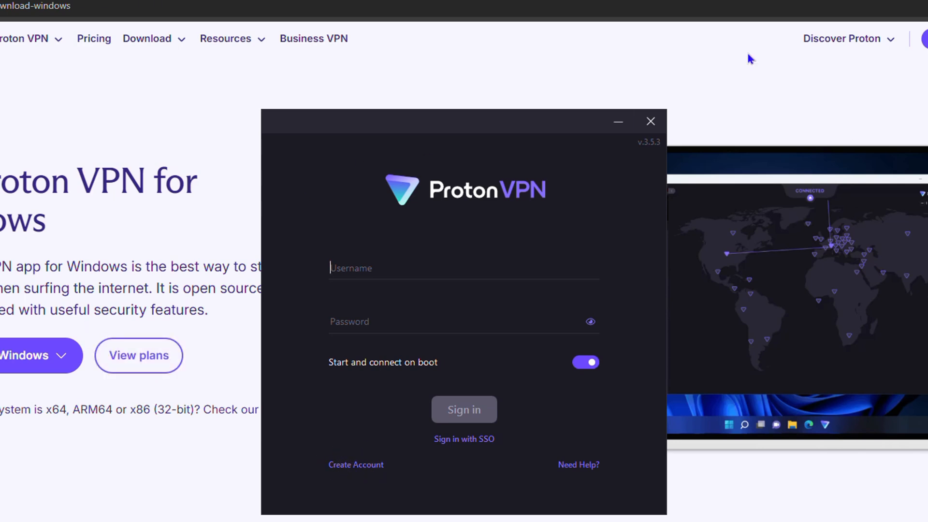
- Close the Proton VPN sign-in window and open the VPN Plus plans page
{"action": "left_click", "coordinate": [651, 122]}
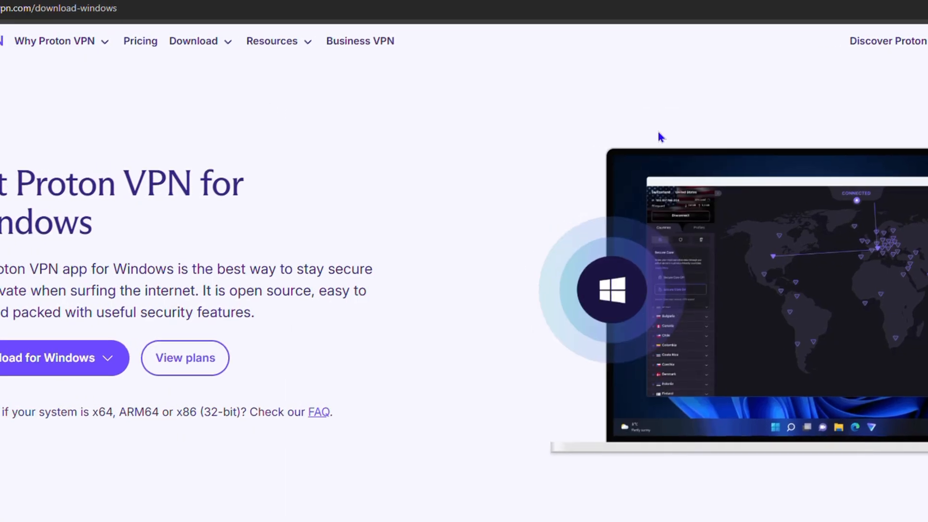
{"action": "left_click", "coordinate": [185, 357]}
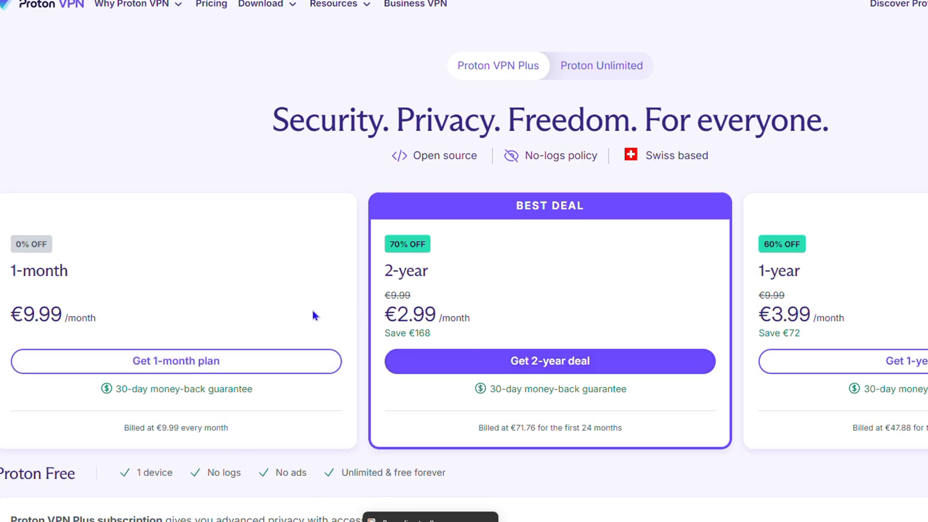
{"action": "scroll", "scroll_direction": "down", "scroll_amount": 3}
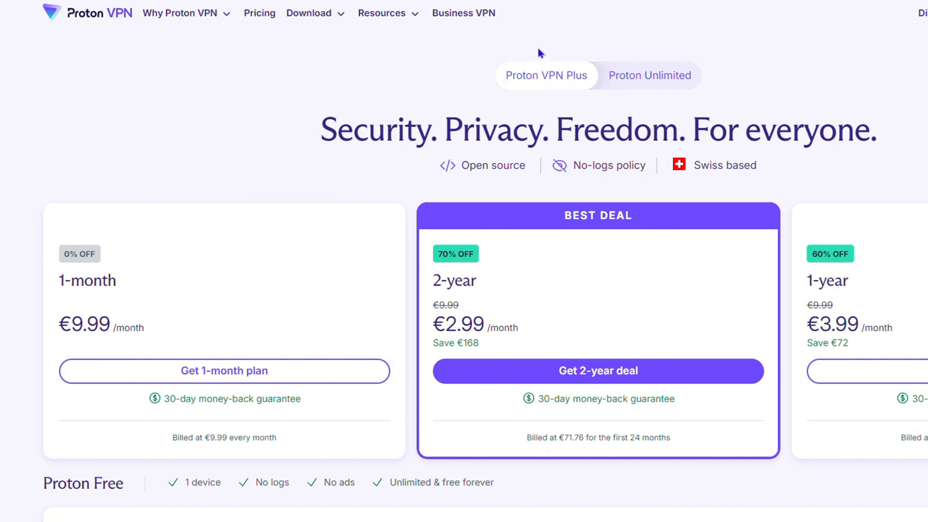
{"action": "mouse_move", "coordinate": [195, 456]}
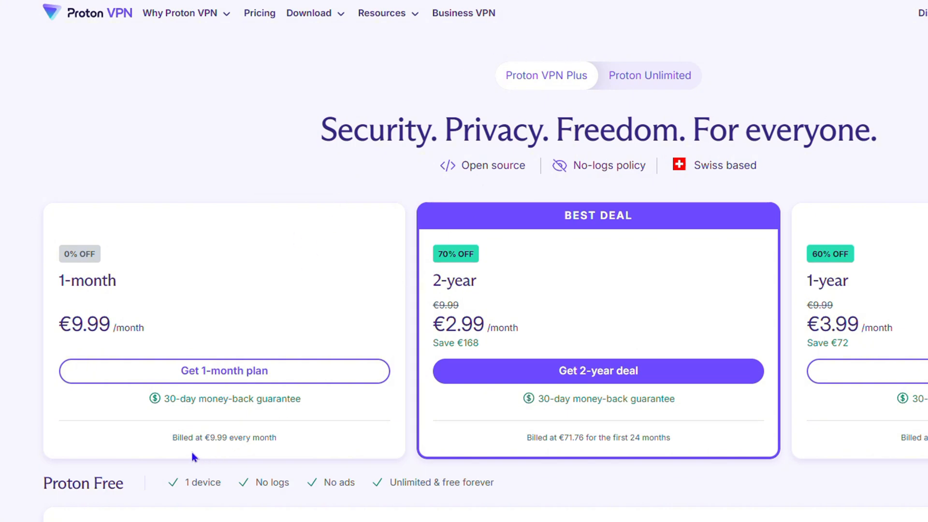
{"action": "mouse_move", "coordinate": [489, 264]}
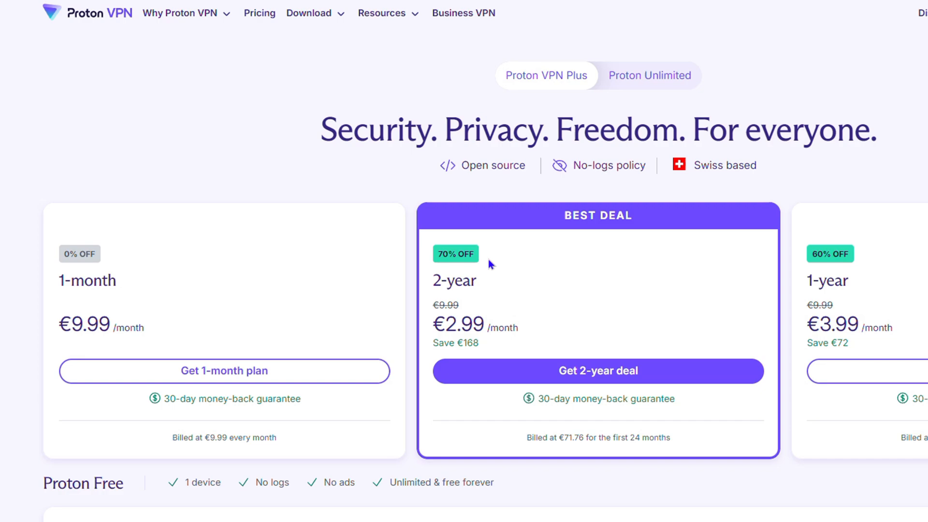
{"action": "scroll", "scroll_direction": "down", "scroll_amount": 3}
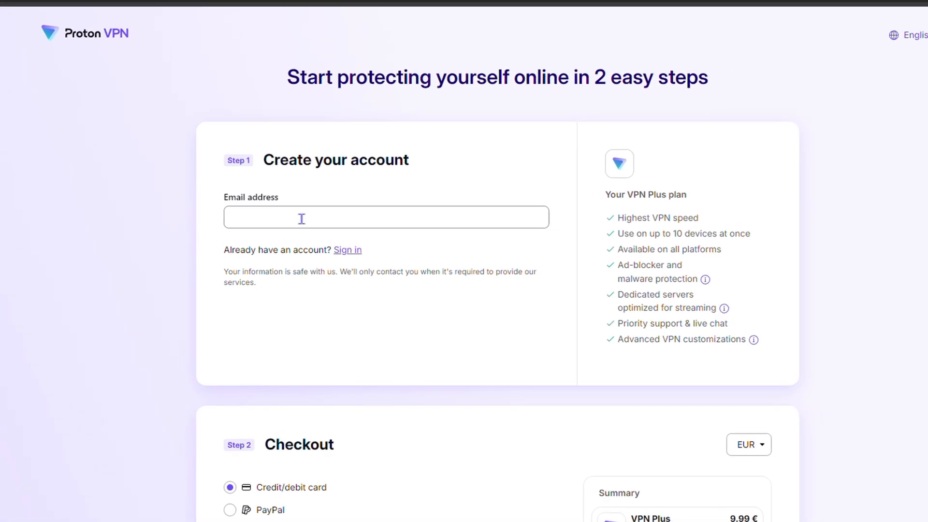
- Scroll to the card payment fields showing the 9.99 € monthly VPN Plus total
{"action": "scroll", "scroll_direction": "down", "scroll_amount": 3}
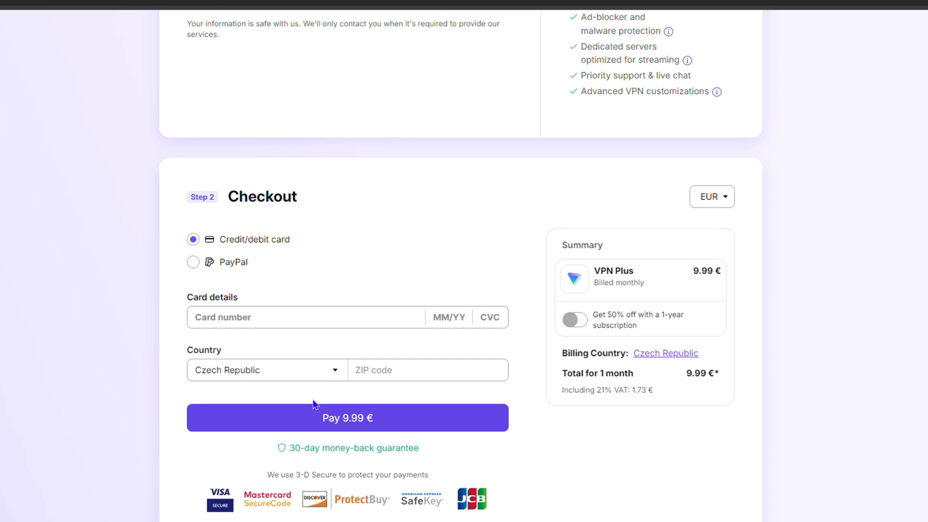
{"action": "mouse_move", "coordinate": [621, 390]}
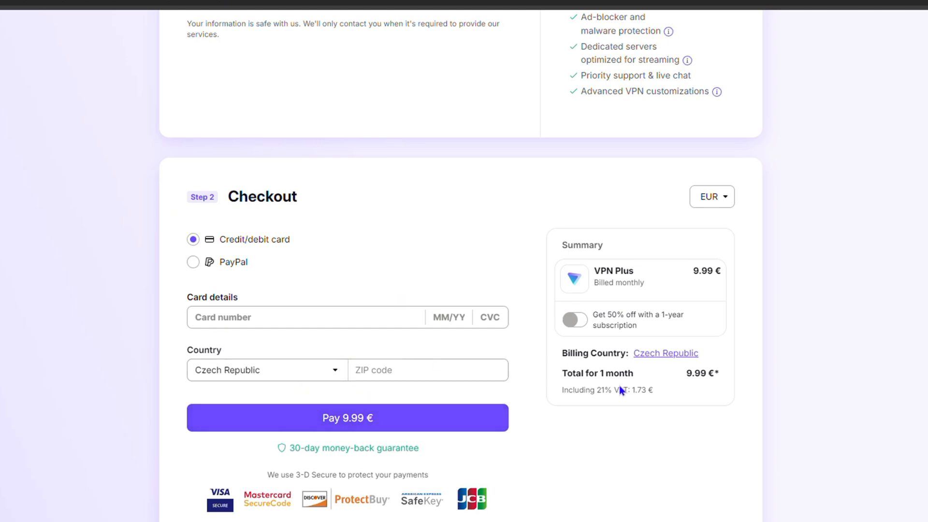